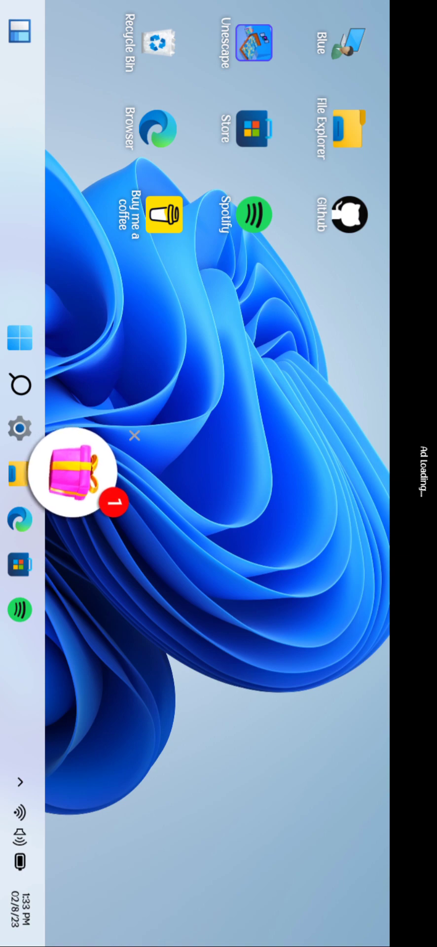
Tap the taskbar Start button to show the Start menu's pinned apps grid.
left_click(20, 337)
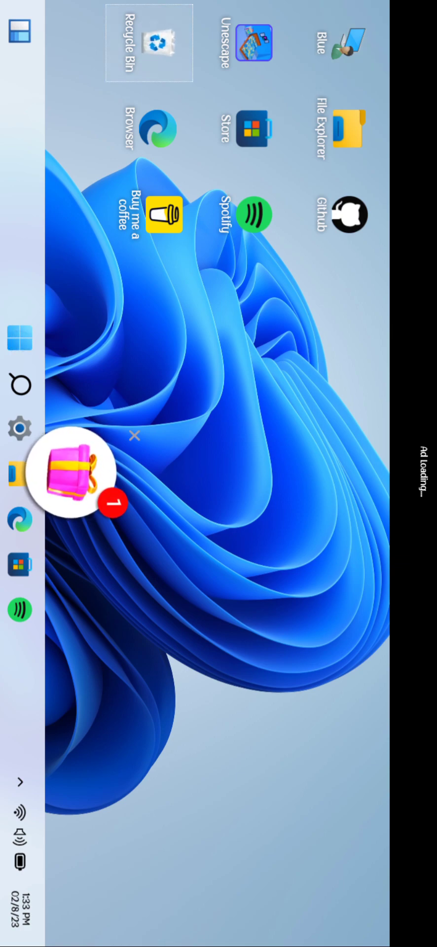
left_click(19, 338)
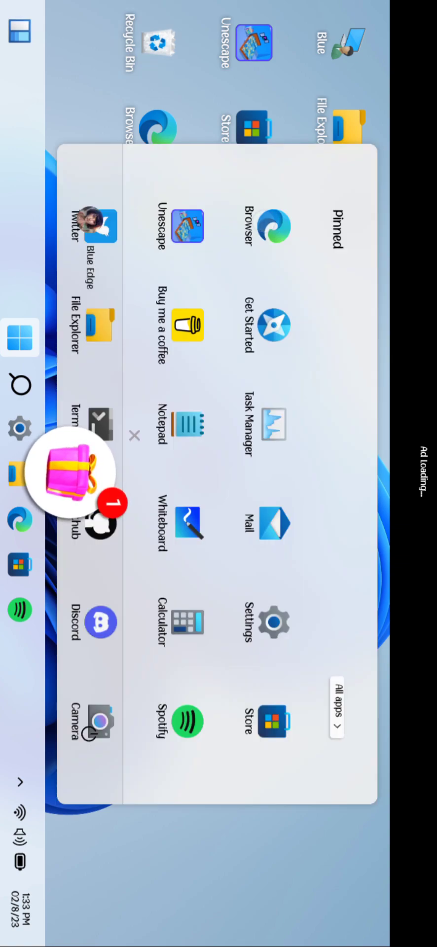
Close the Start menu and open Spark Planet's Win 11 Launcher listing in Google Play.
left_click(273, 227)
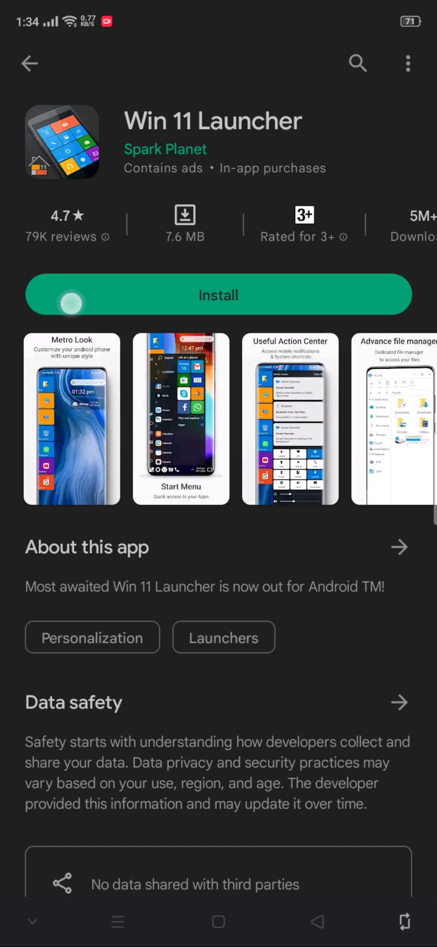
Review About, Data safety and Ratings, then start installing Win 11 Launcher.
scroll("down", 3)
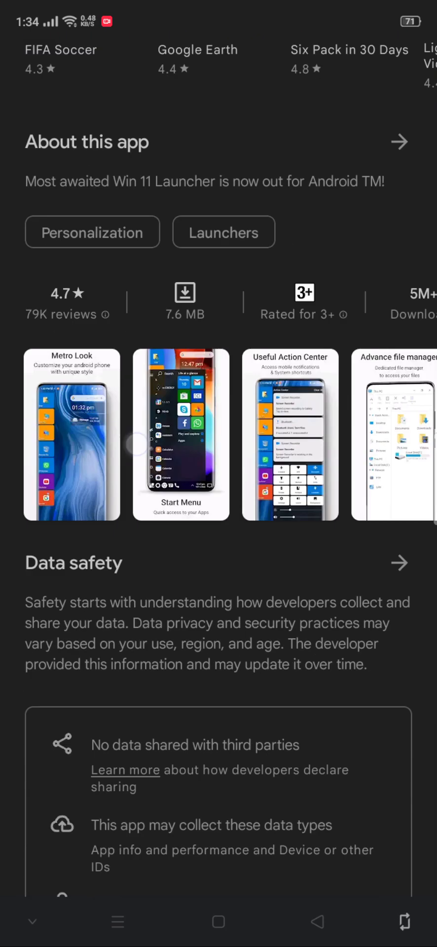
scroll("down", 3)
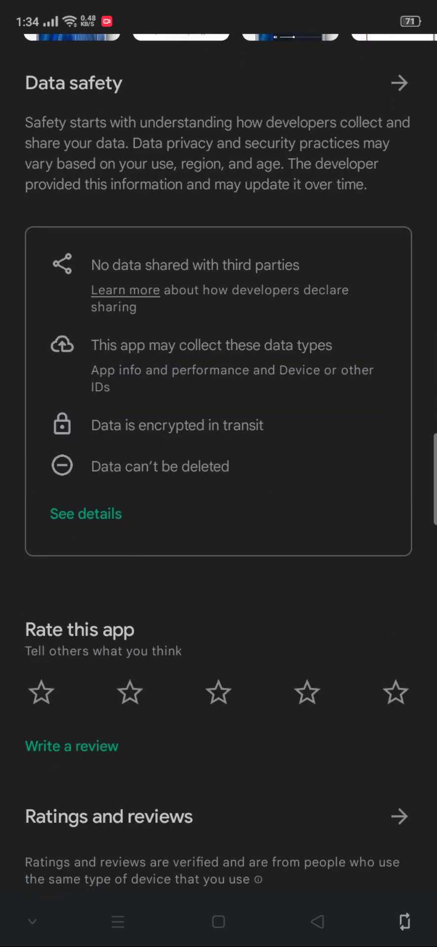
scroll("down", 3)
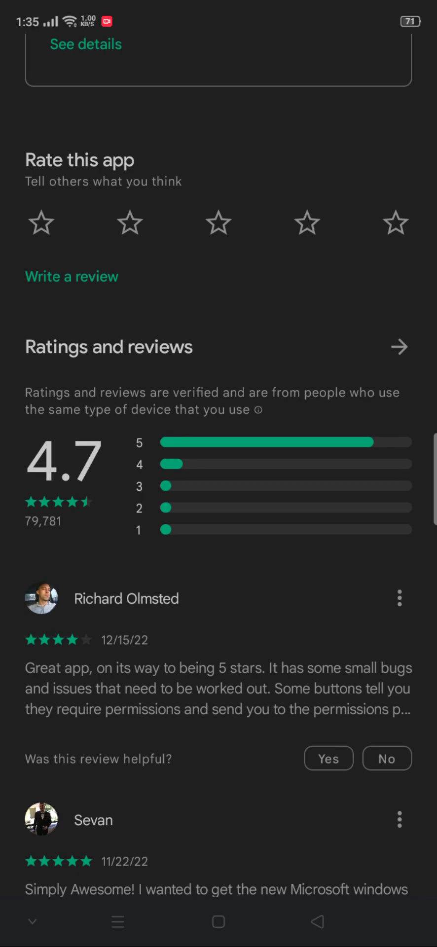
left_click(89, 331)
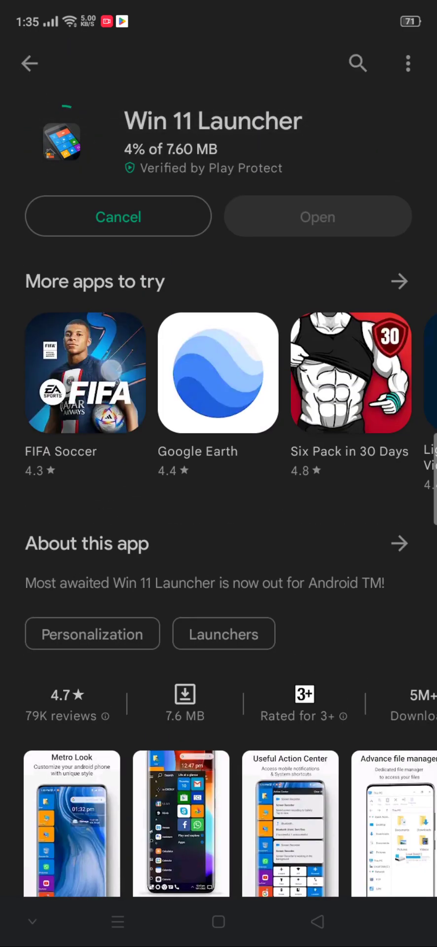
scroll("down", 3)
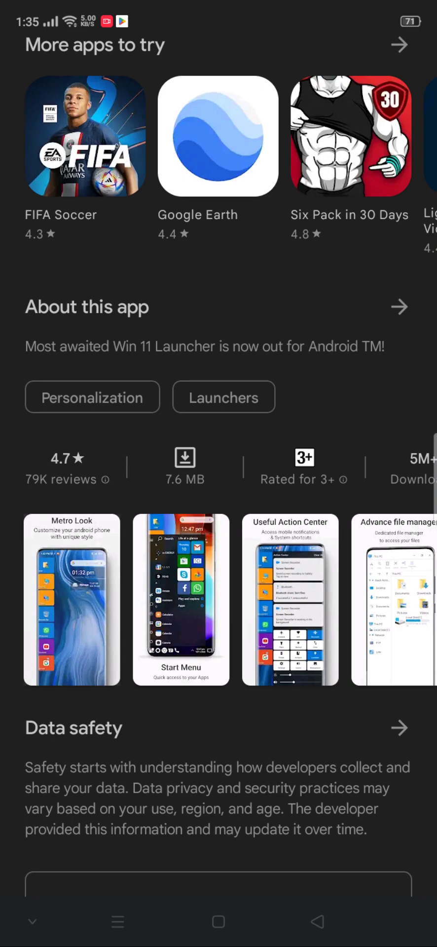
Enlarge and close the Start Menu screenshot, then wait until installation finishes.
left_click(180, 601)
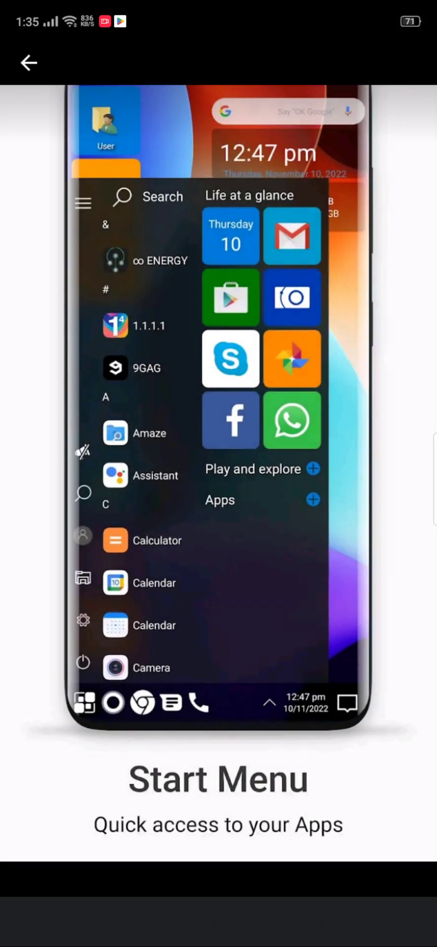
left_click(265, 587)
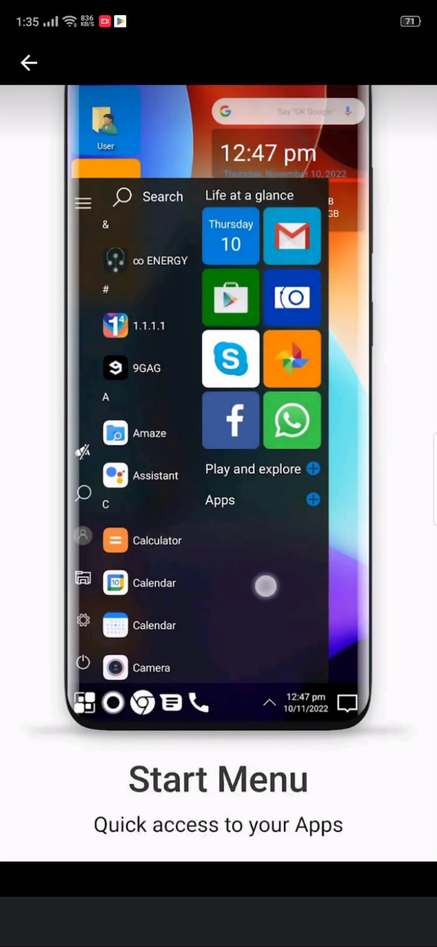
scroll("left", 3)
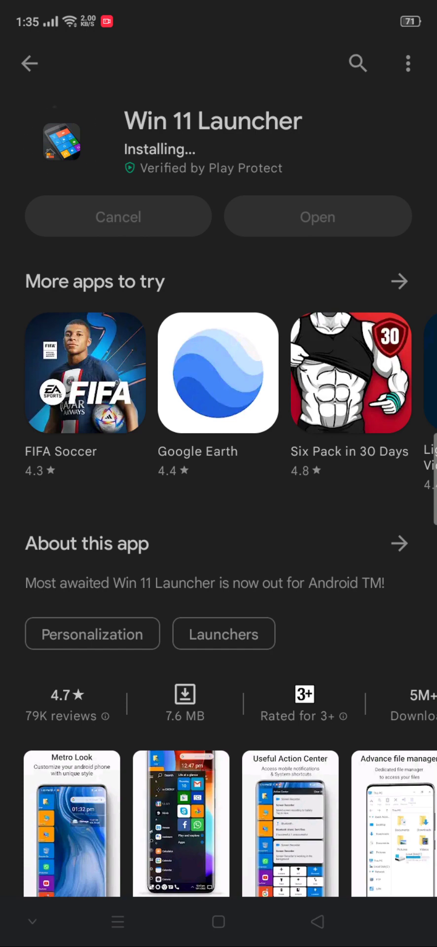
scroll("down", 3)
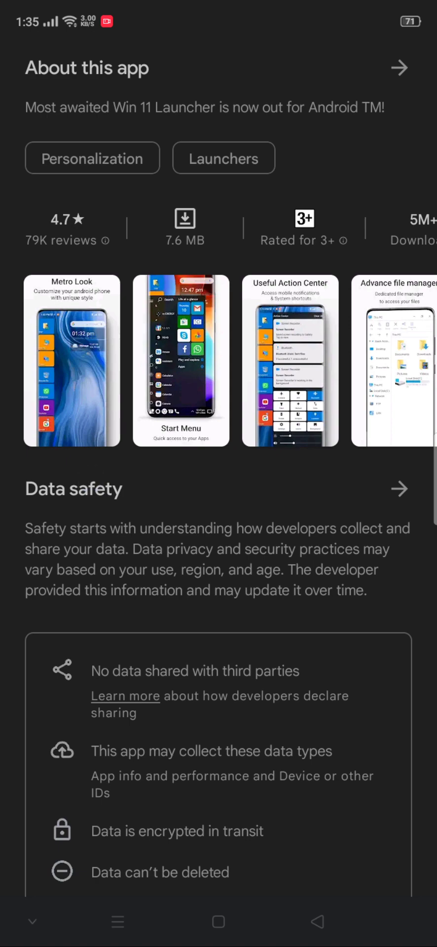
scroll("down", 3)
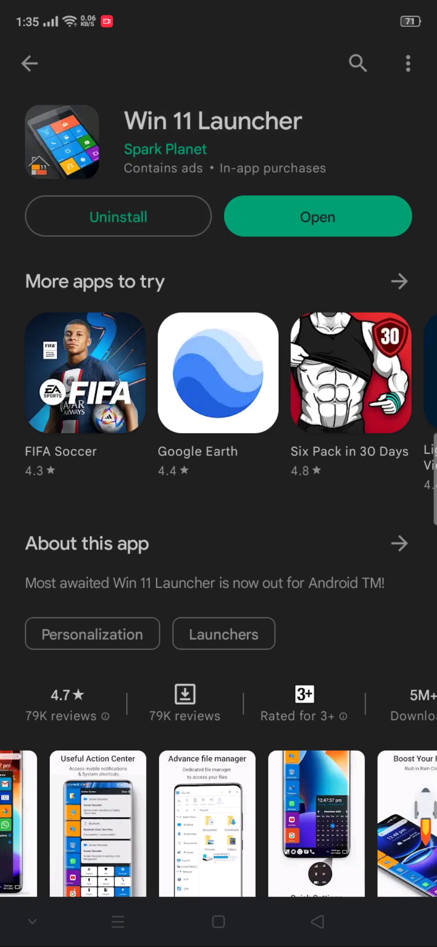
Launch Win 11 Launcher, enable blur, and decline media file access.
left_click(317, 216)
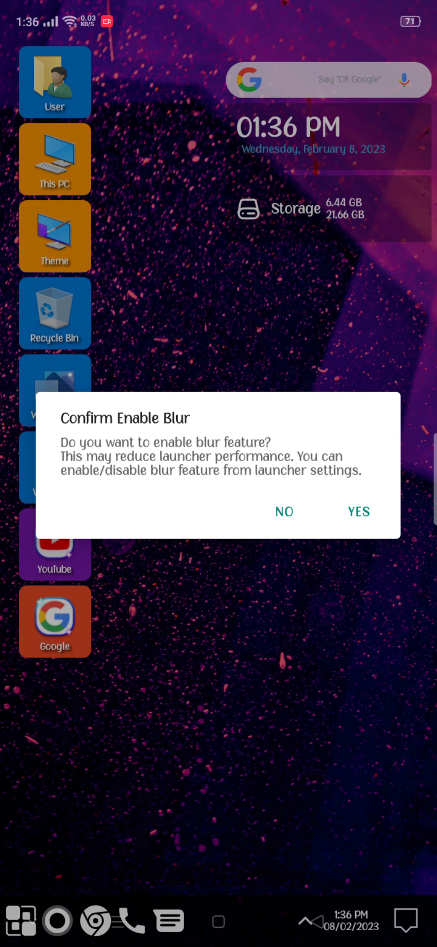
left_click(359, 512)
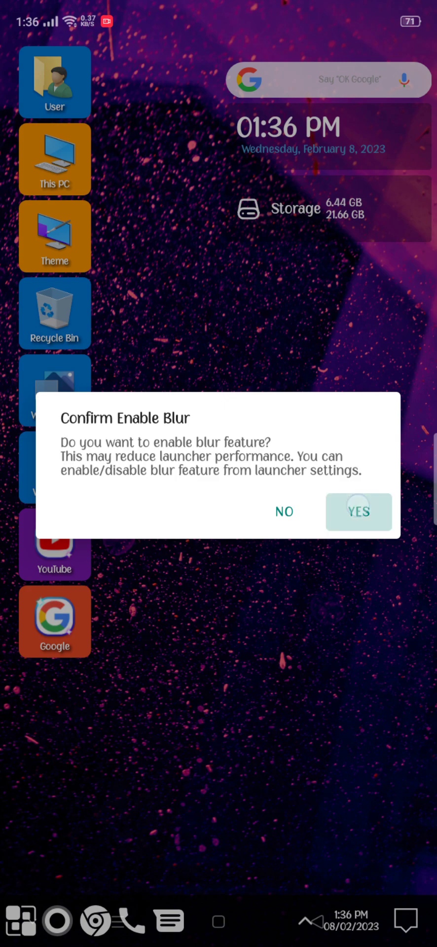
left_click(359, 512)
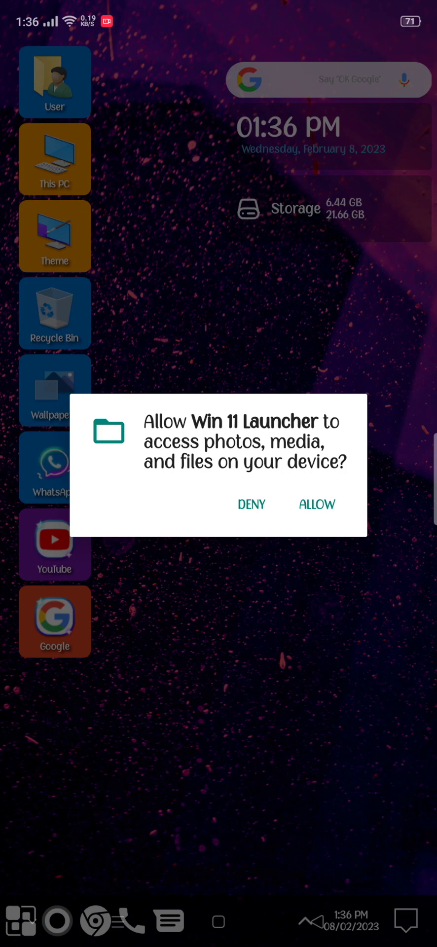
left_click(252, 505)
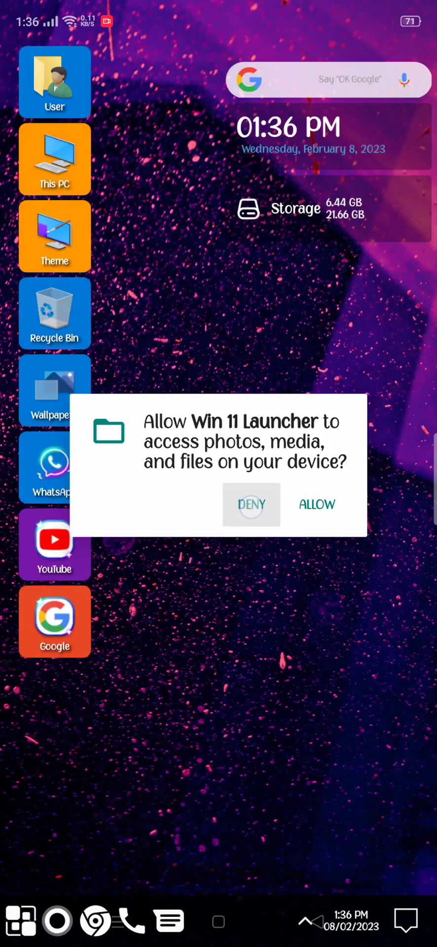
left_click(251, 505)
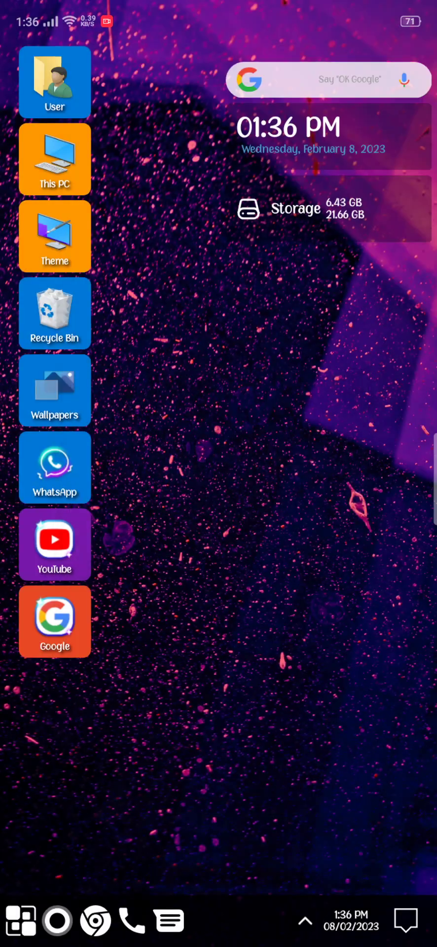
Handle the user name prompt and open Local Drive (C:) in This PC.
left_click(55, 82)
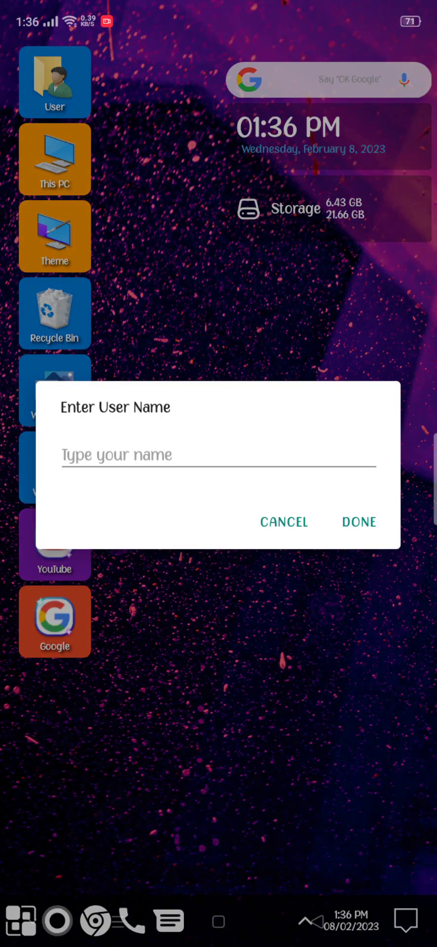
left_click(217, 455)
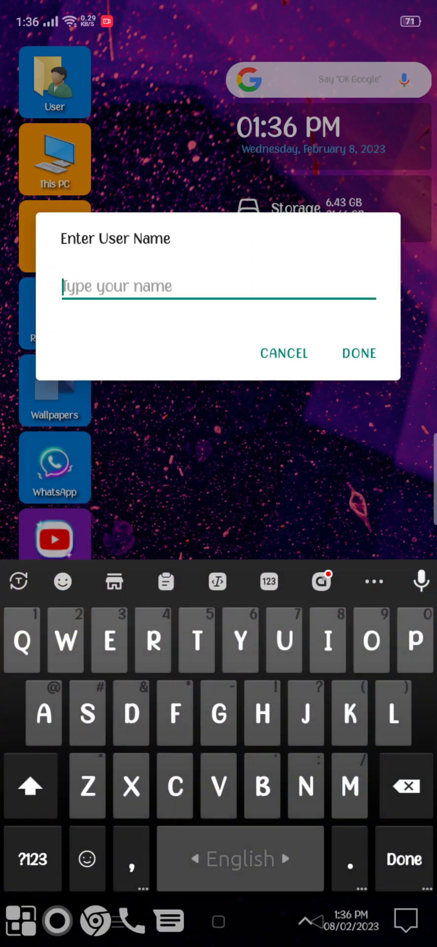
left_click(218, 286)
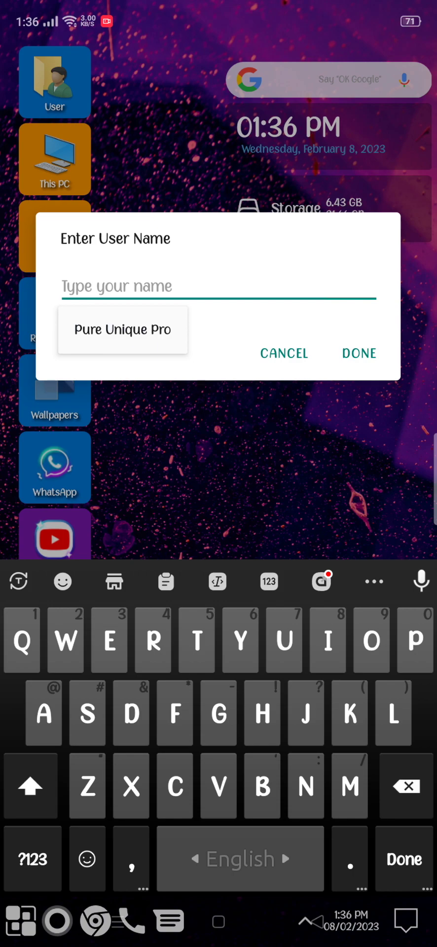
left_click(284, 353)
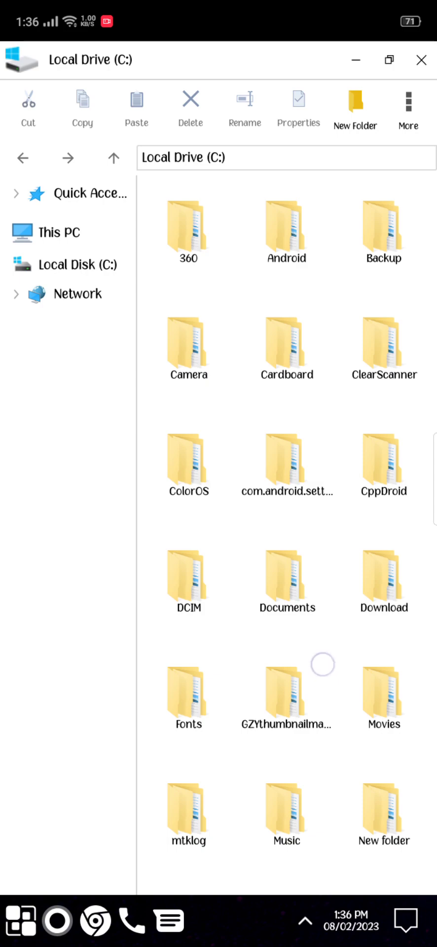
Navigate into /sdcard/Camera and open IMG20220613161338.jpg in the image viewer.
scroll("down", 3)
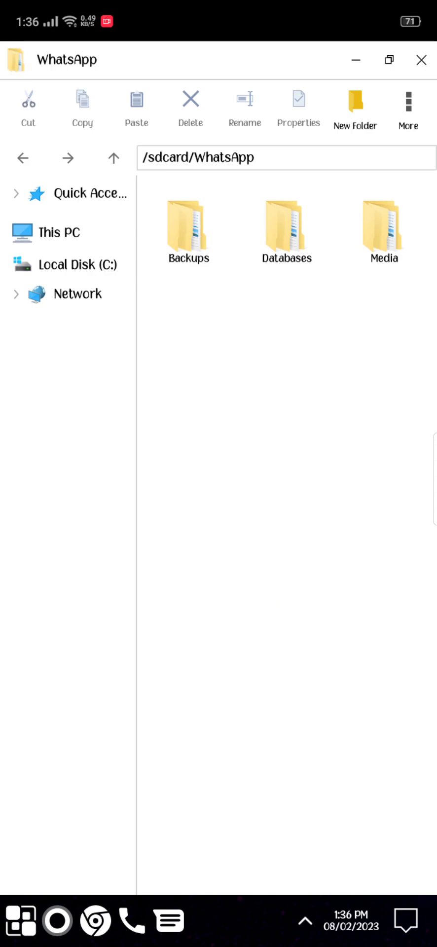
double_click(188, 227)
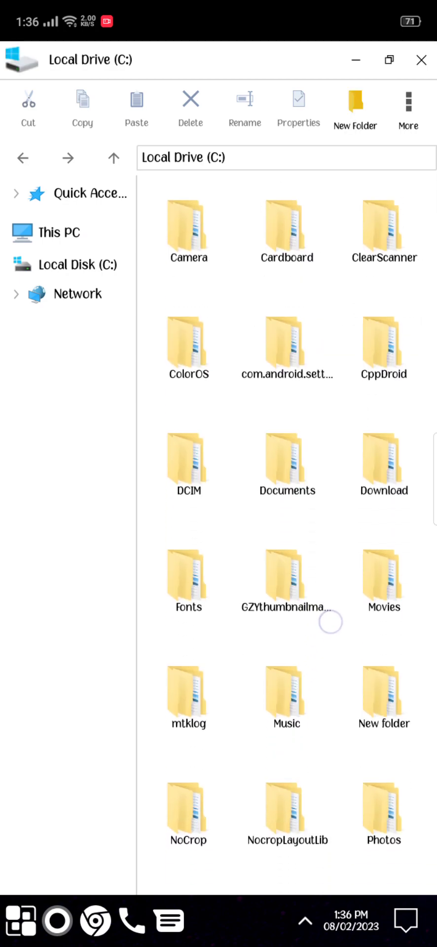
double_click(189, 224)
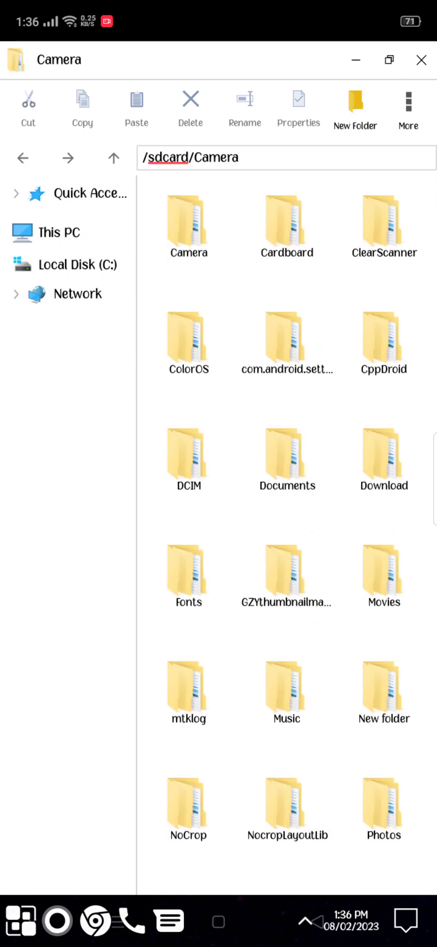
double_click(188, 226)
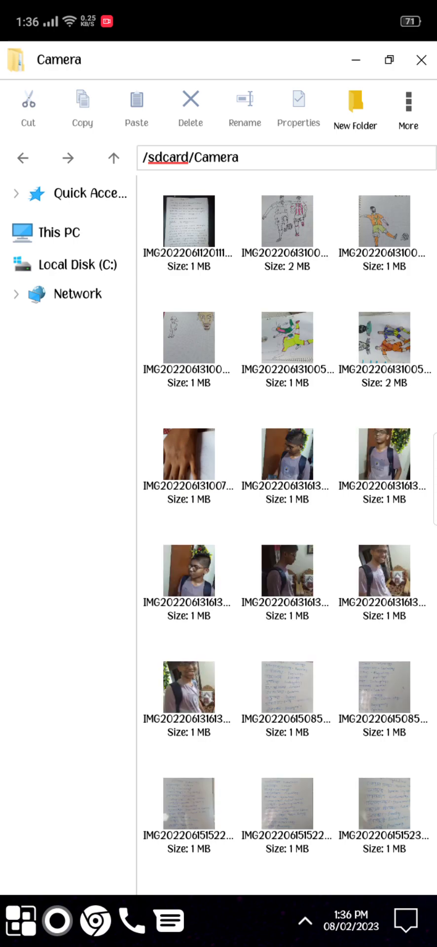
double_click(379, 569)
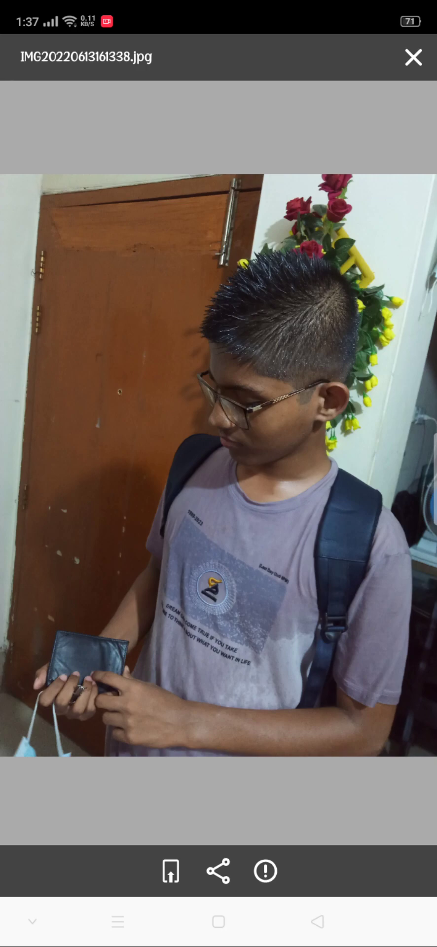
Swipe to the next photo, then close the viewer back to the Camera folder.
scroll("left", 3)
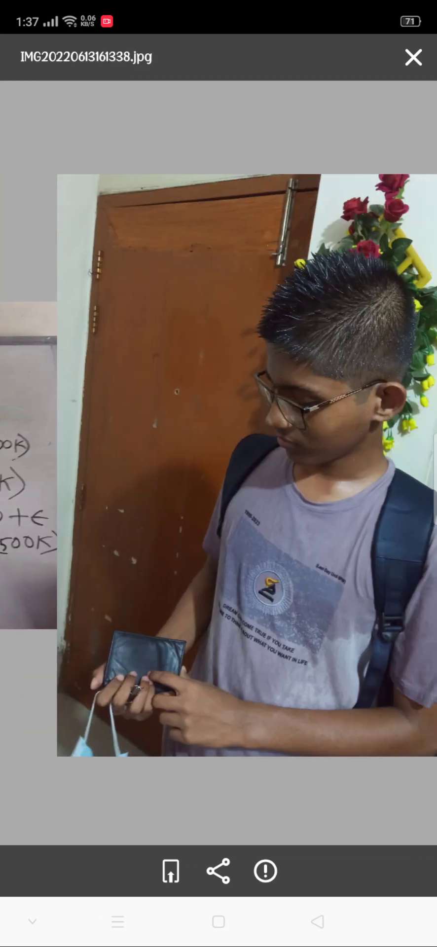
scroll("left", 3)
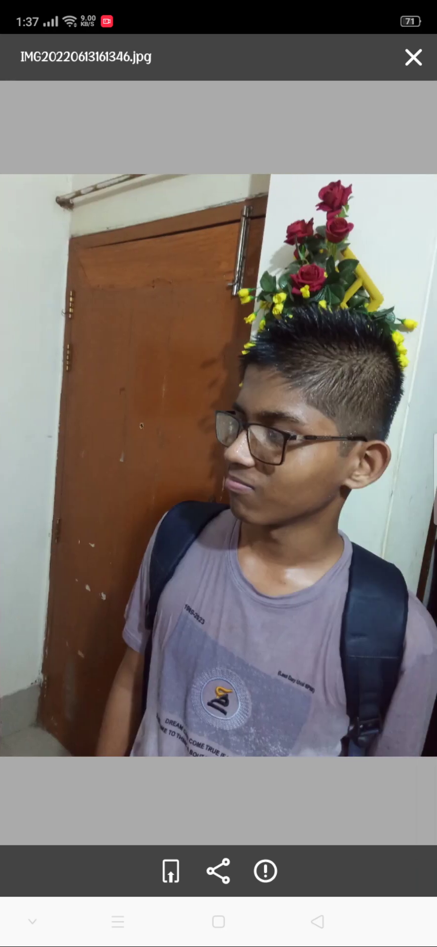
left_click(413, 57)
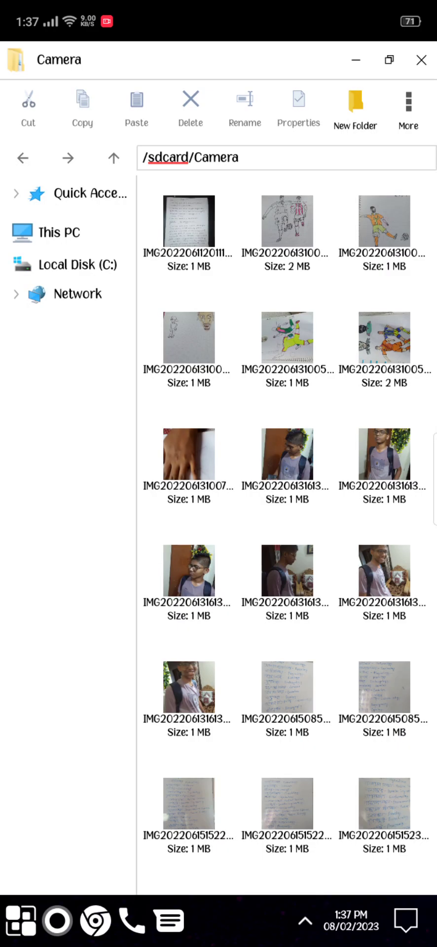
Scroll down the Camera folder to its last photos and a screenshot.
scroll("down", 3)
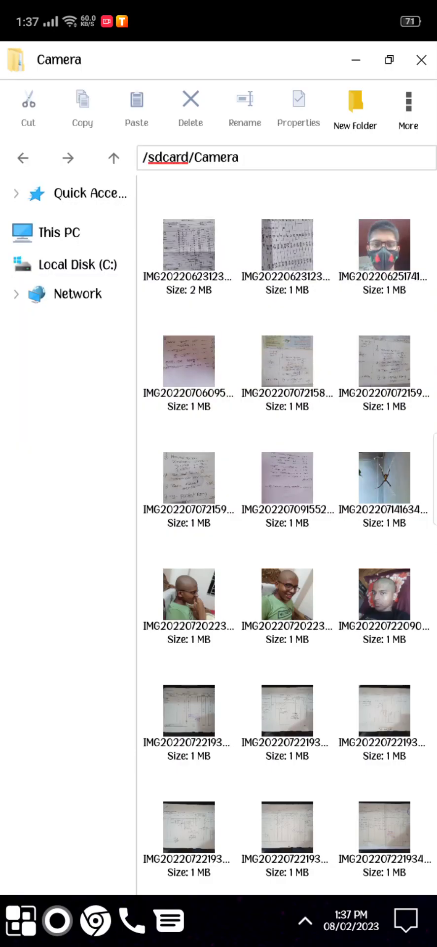
scroll("down", 3)
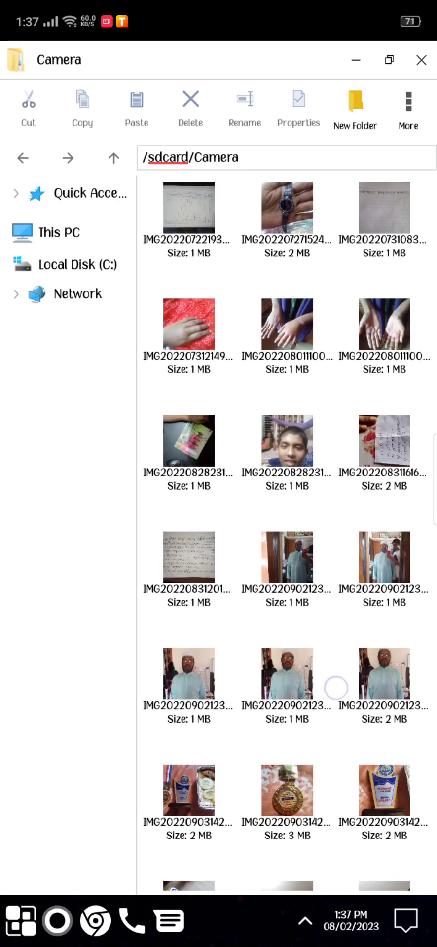
scroll("down", 3)
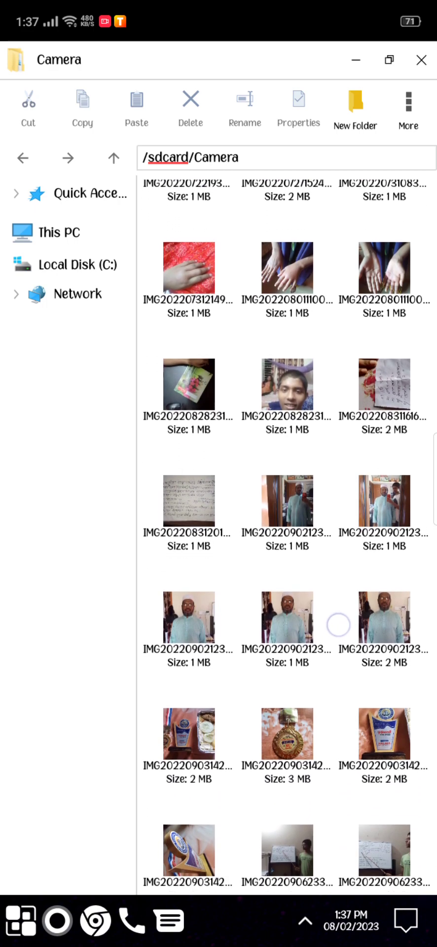
scroll("down", 3)
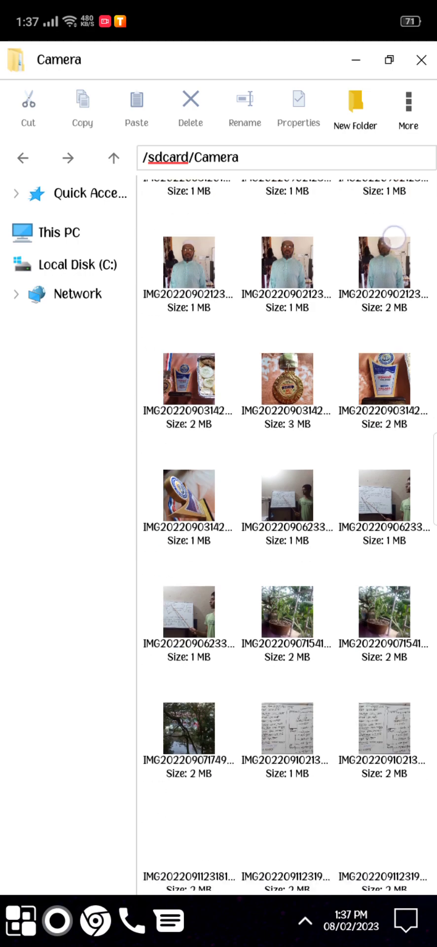
scroll("down", 3)
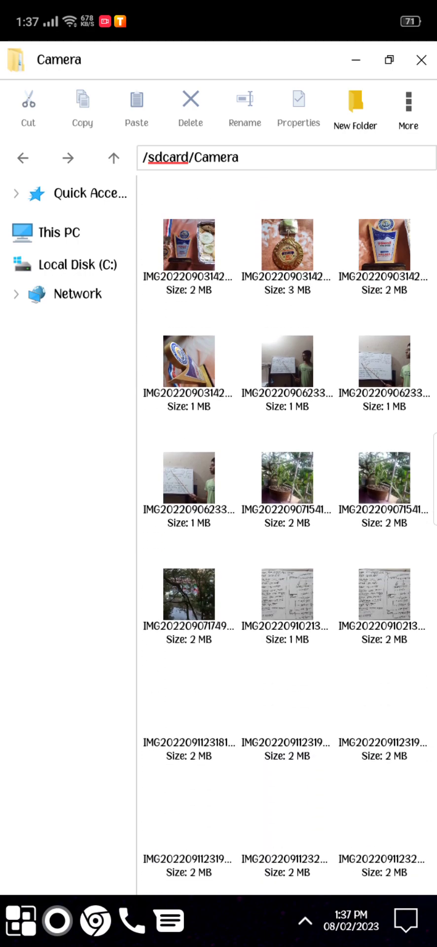
scroll("down", 3)
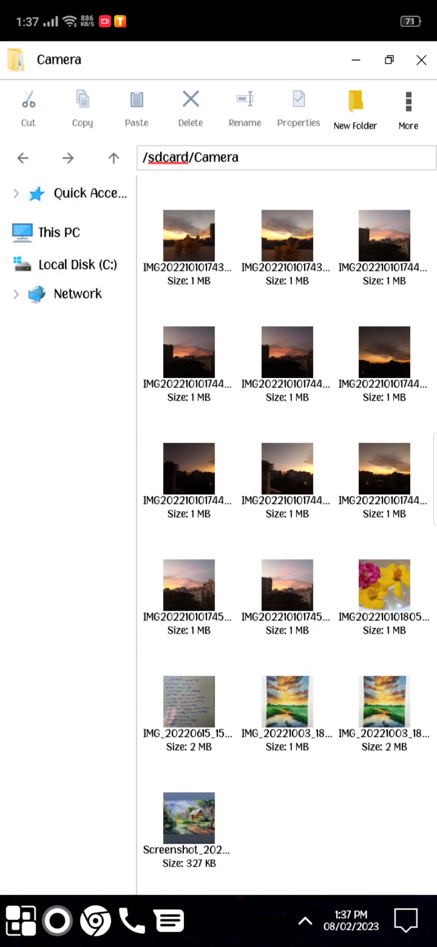
View IMG_20221003_181932.jpg, select both painting copies, and check the empty Recycle Bin.
left_click(288, 713)
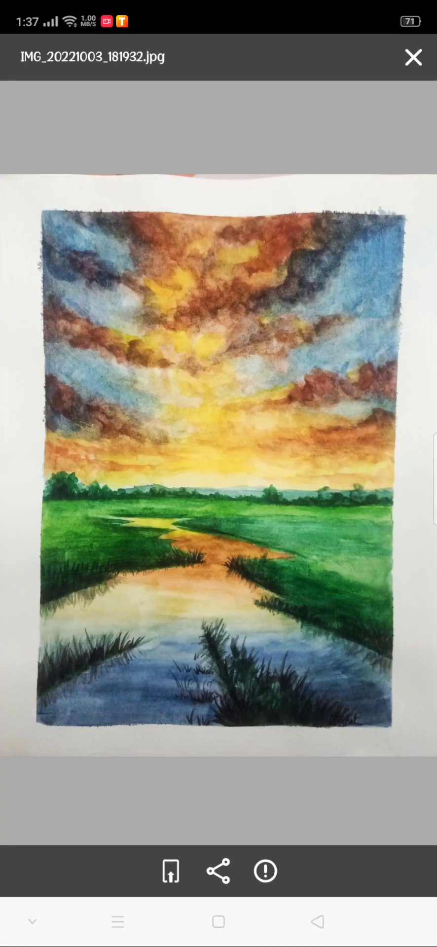
left_click(413, 57)
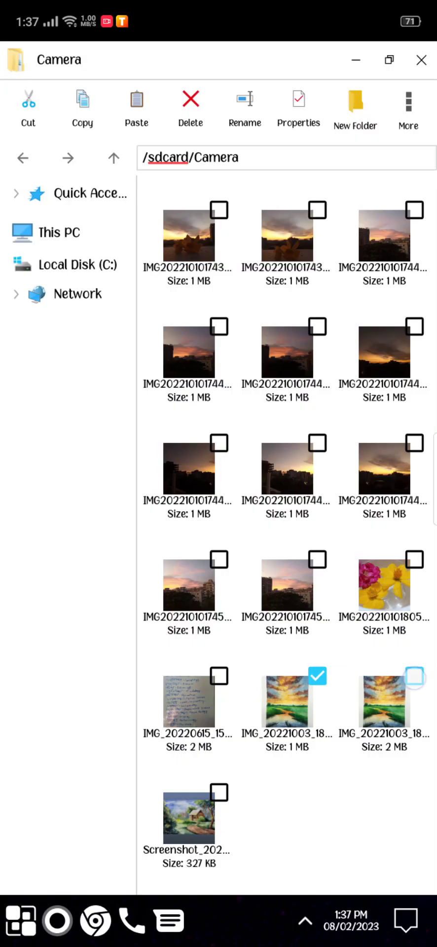
left_click(415, 676)
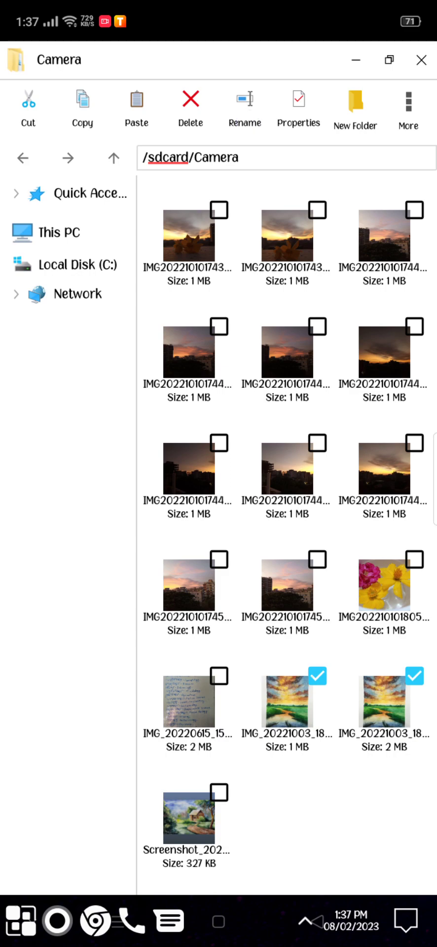
left_click(244, 104)
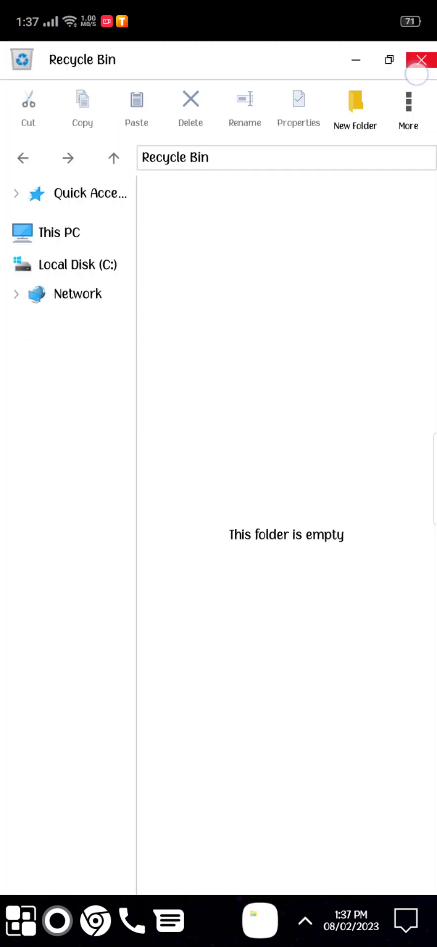
left_click(60, 232)
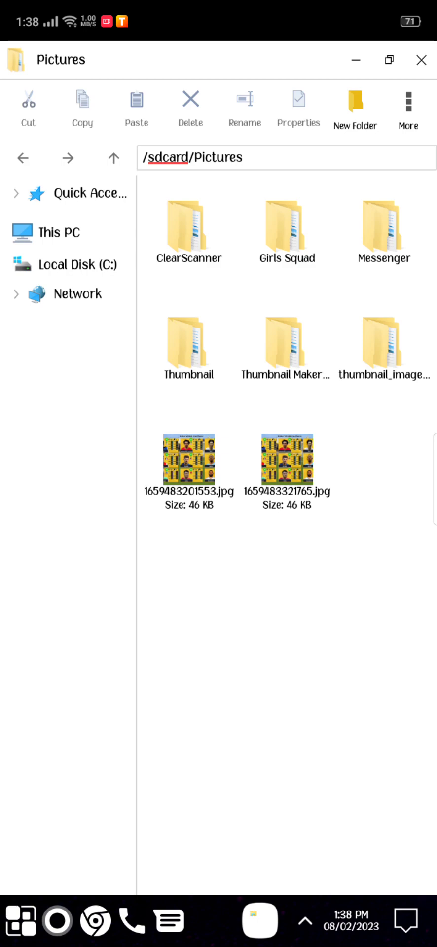
Delete 1659483321765.jpg from Pictures, erase it from the Recycle Bin, and close the bin.
left_click(318, 434)
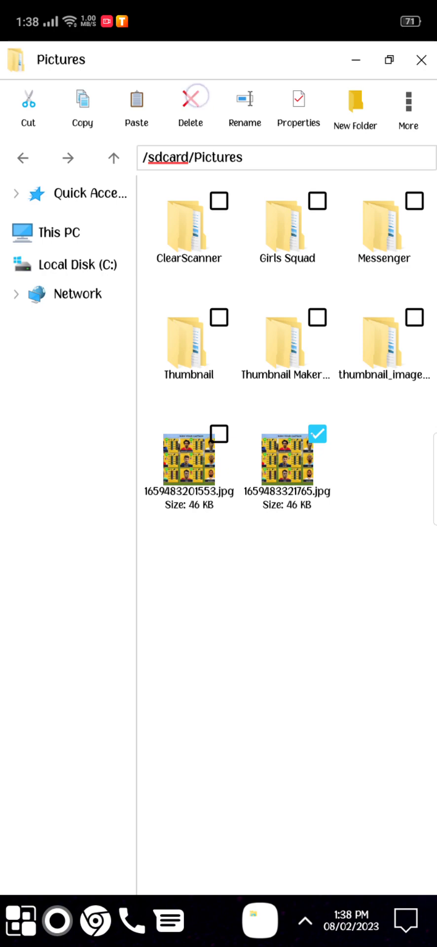
left_click(190, 96)
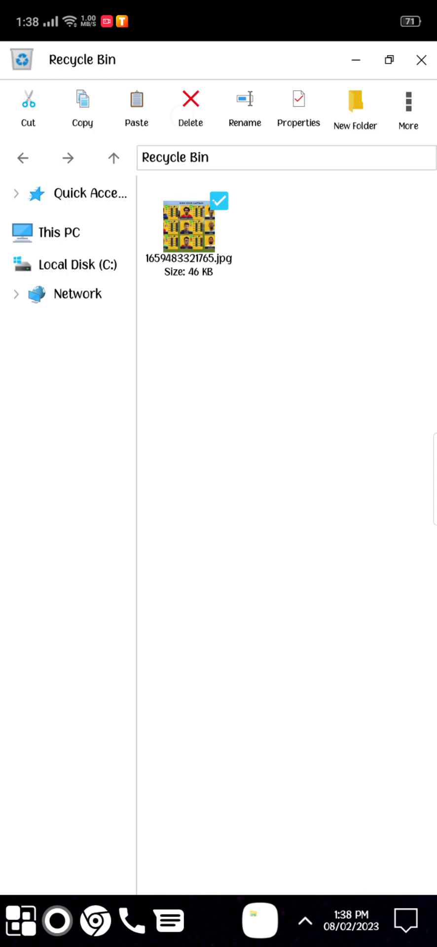
left_click(190, 98)
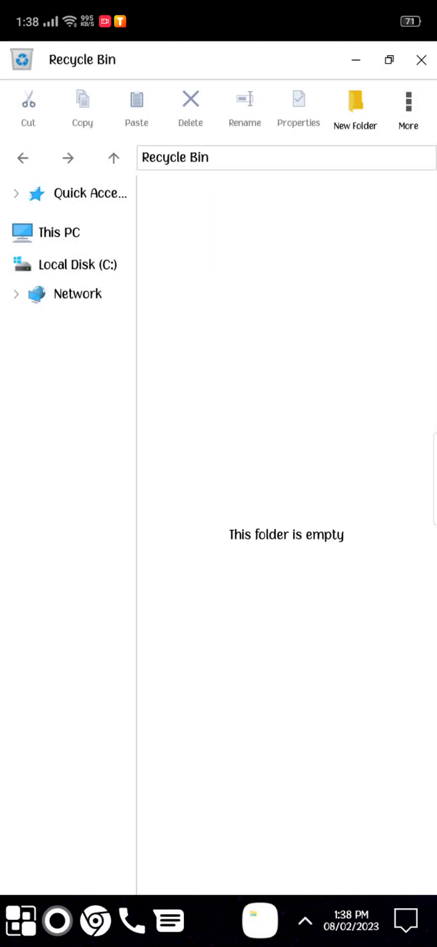
left_click(419, 61)
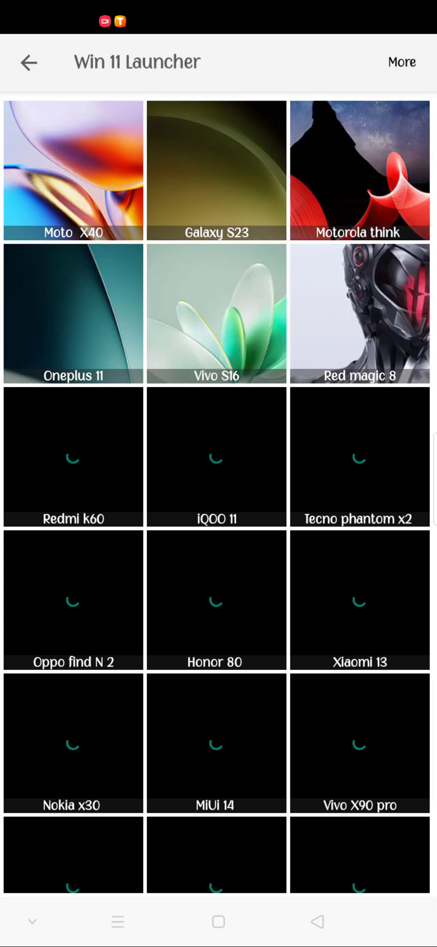
Leave the wallpaper gallery with the back arrow to return to the launcher desktop.
left_click(28, 61)
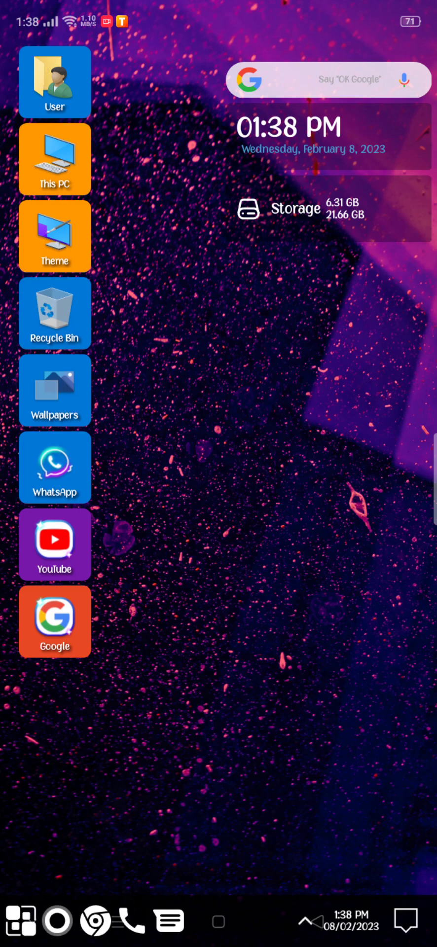
Find Win 11 Launcher in the app drawer and confirm its uninstall.
scroll("left", 3)
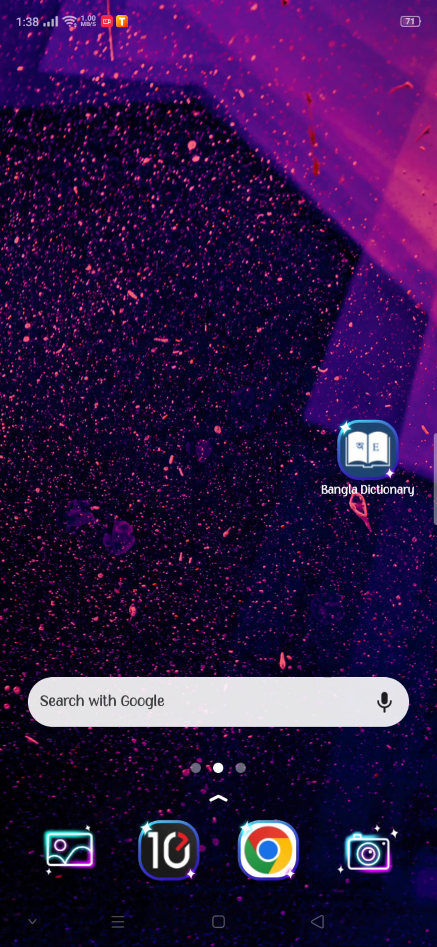
scroll("up", 3)
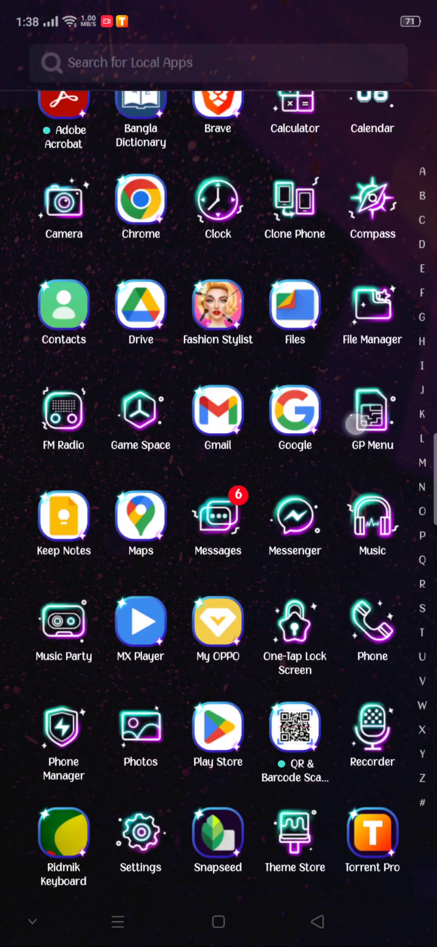
scroll("down", 3)
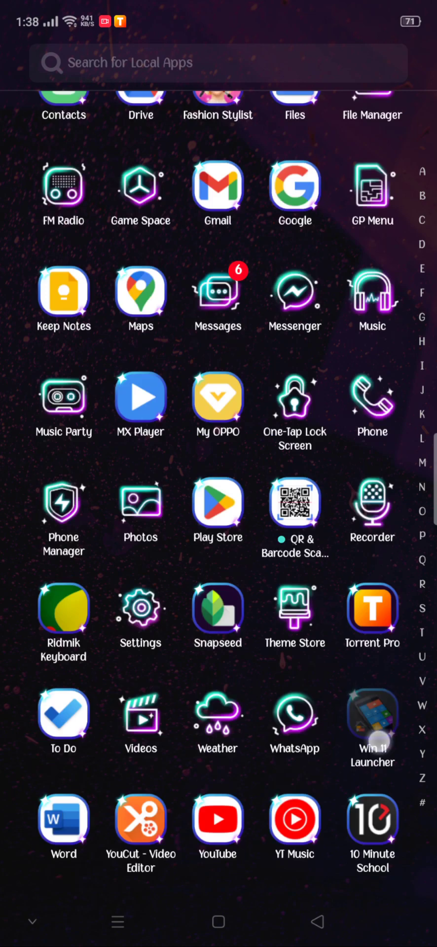
left_click(372, 730)
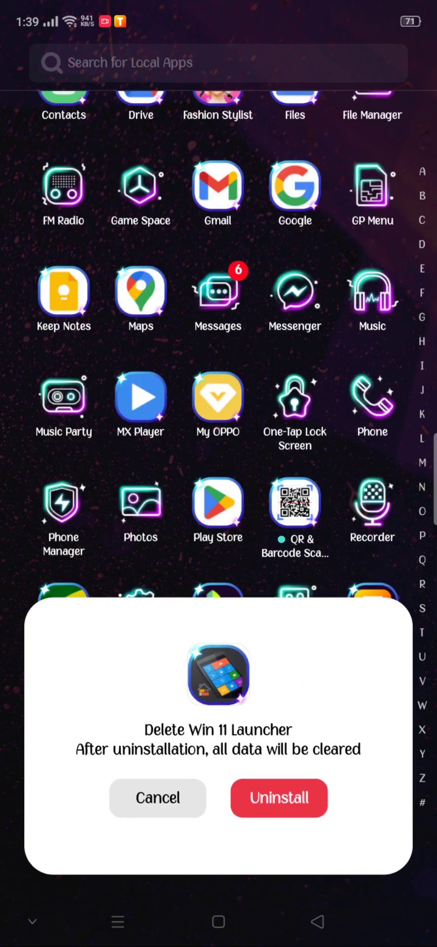
left_click(278, 799)
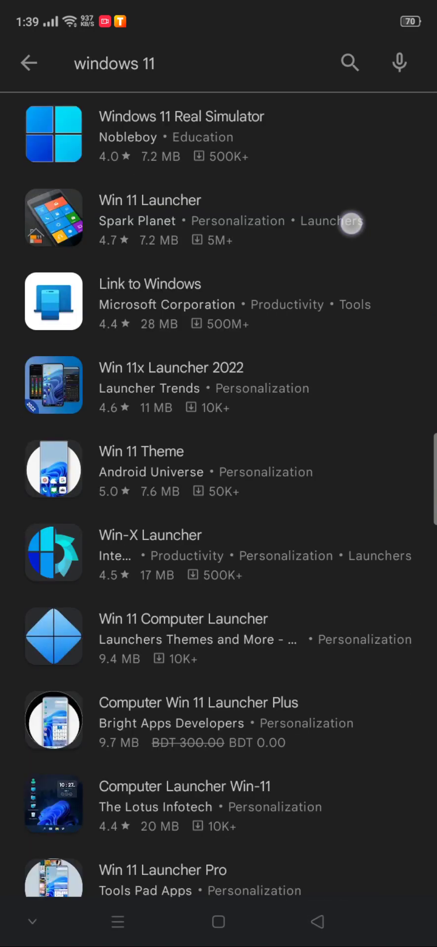
Open Win 11 Launcher's store page, start reinstalling it, and scroll down to ratings.
left_click(150, 200)
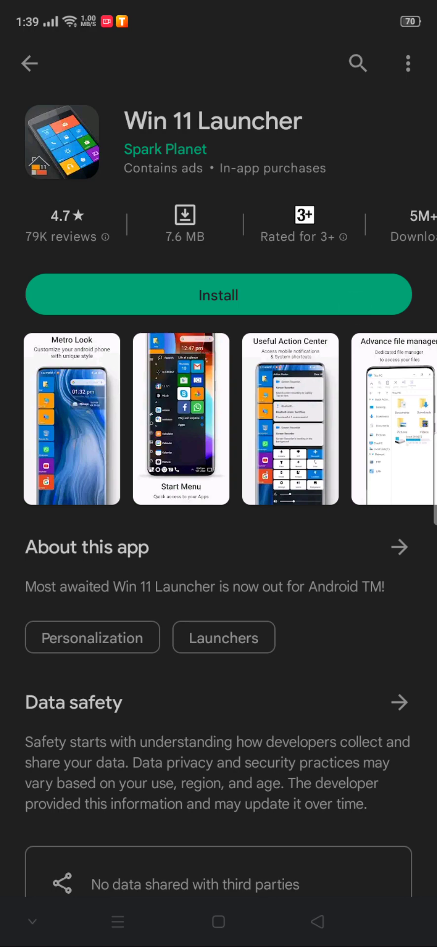
left_click(218, 295)
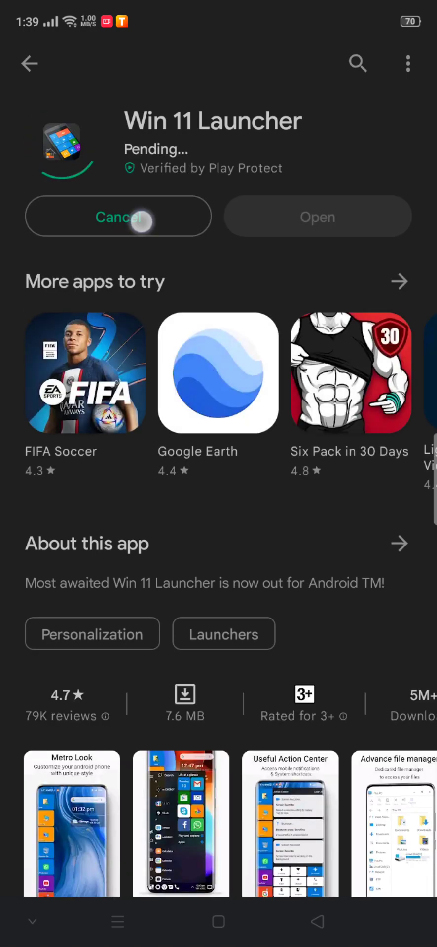
scroll("down", 3)
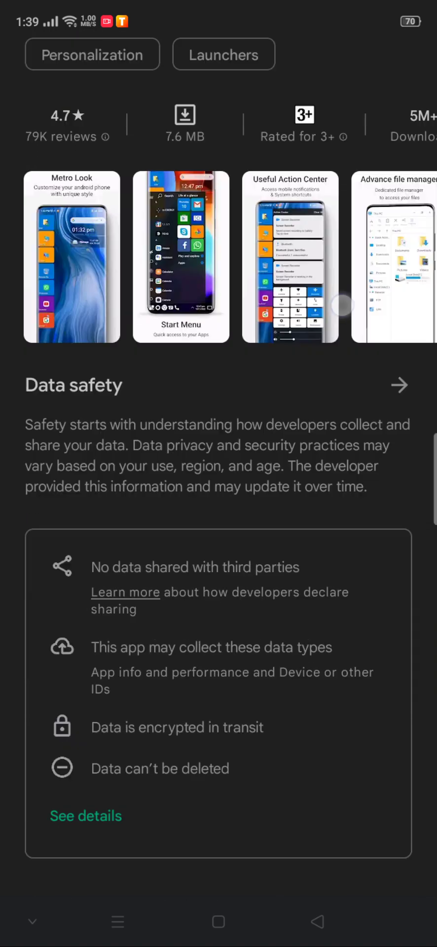
scroll("down", 3)
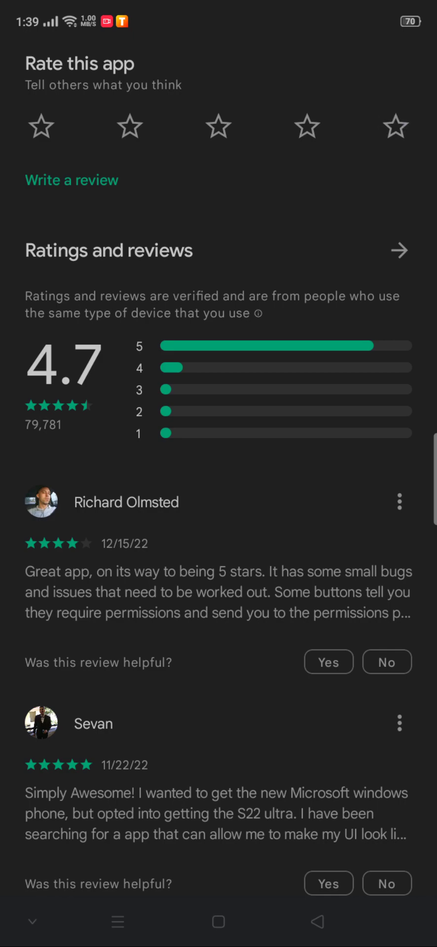
Give Win 11 Launcher five stars, answer No on deceptive ads, and post the review.
left_click(396, 127)
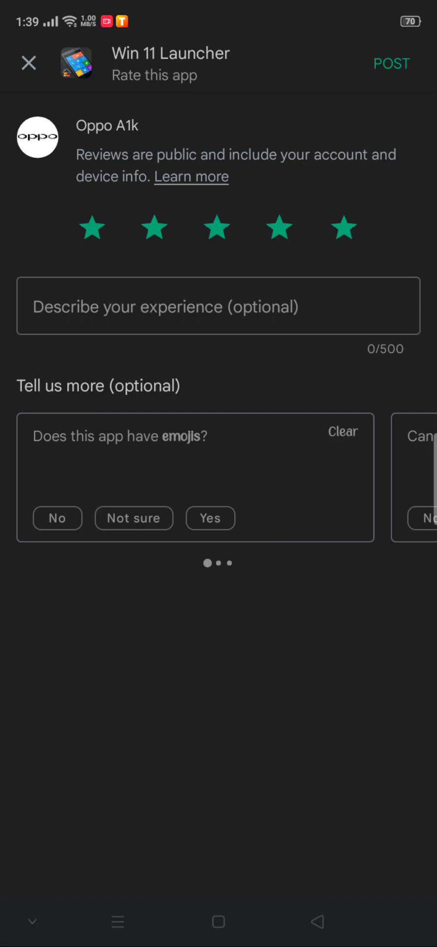
scroll("left", 3)
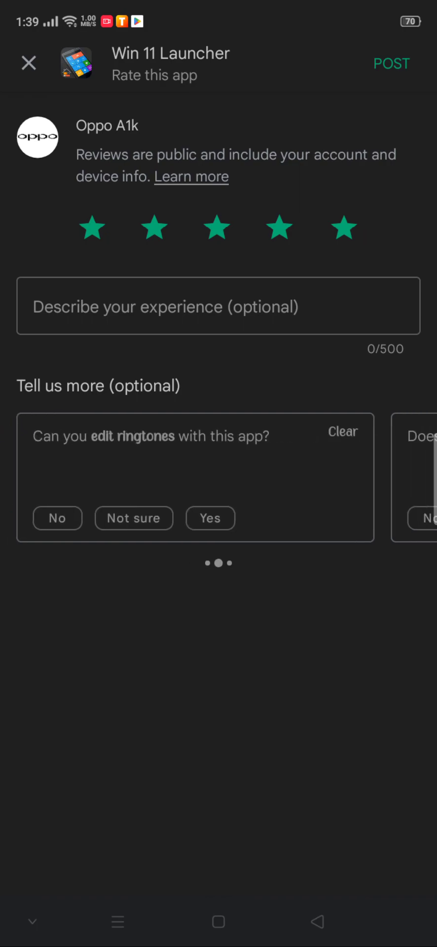
scroll("left", 3)
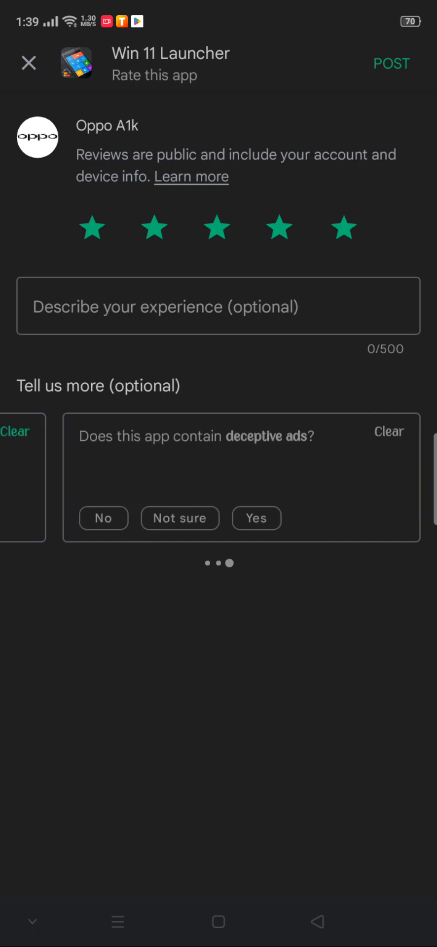
left_click(103, 518)
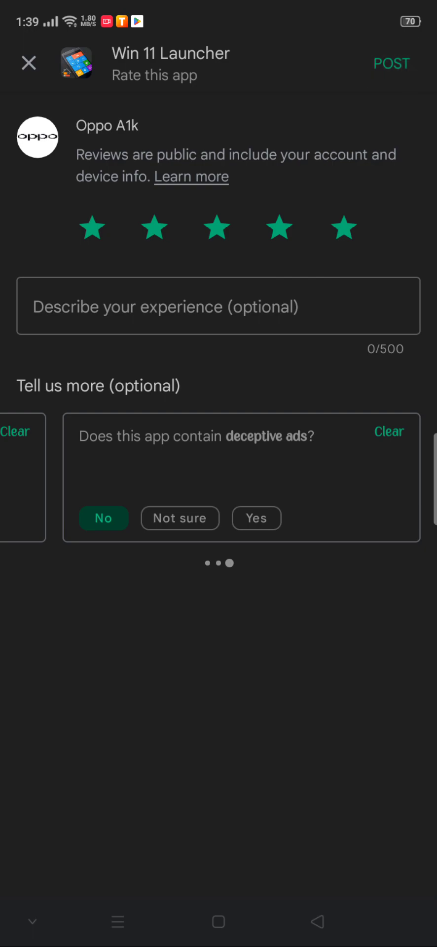
left_click(391, 63)
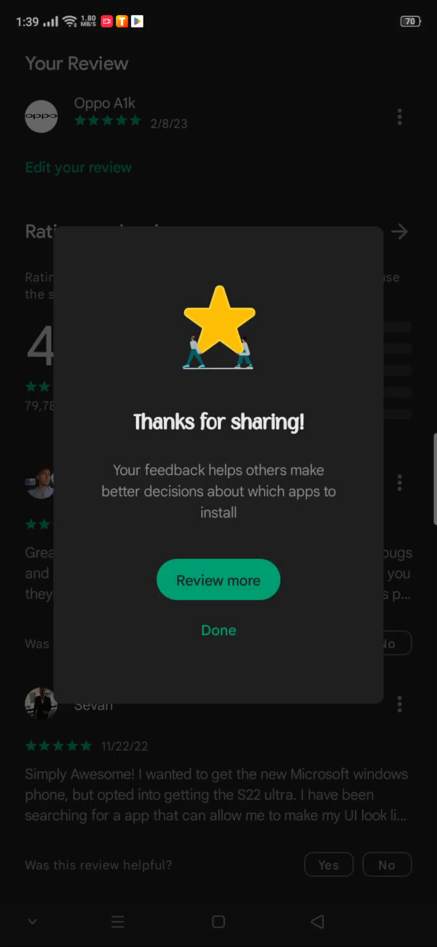
left_click(218, 631)
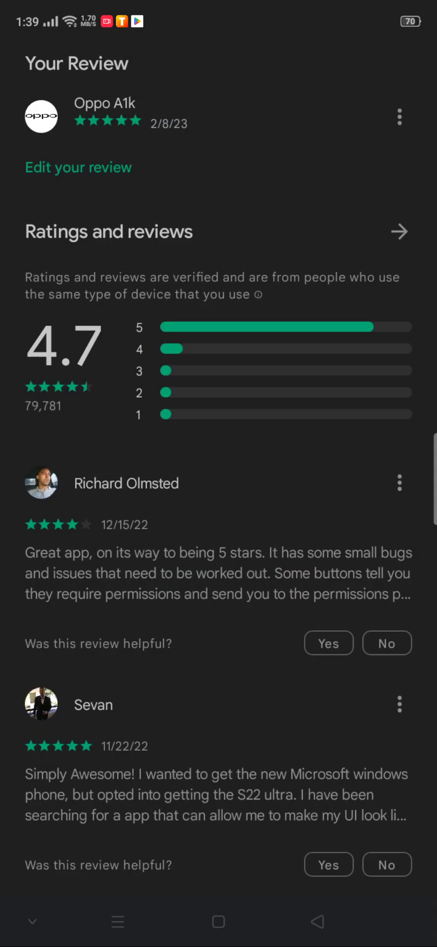
scroll("down", 3)
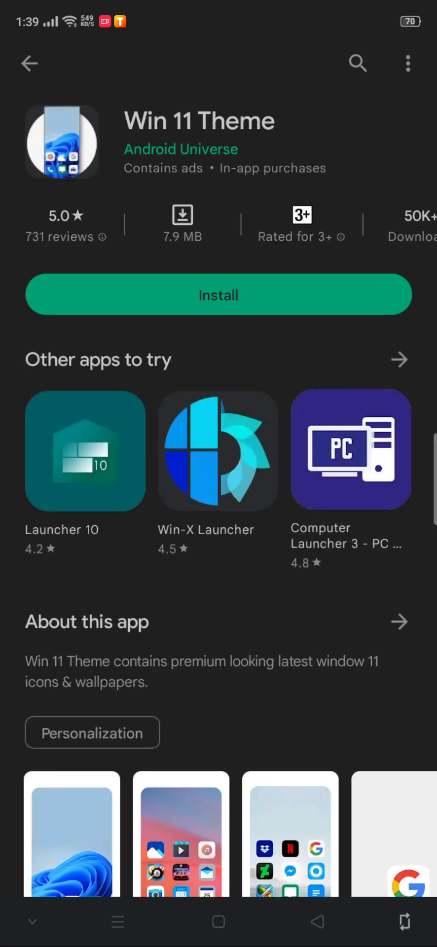
Scroll the 'windows 11' results and select the Win 11x Launcher 2022 listing.
scroll("down", 3)
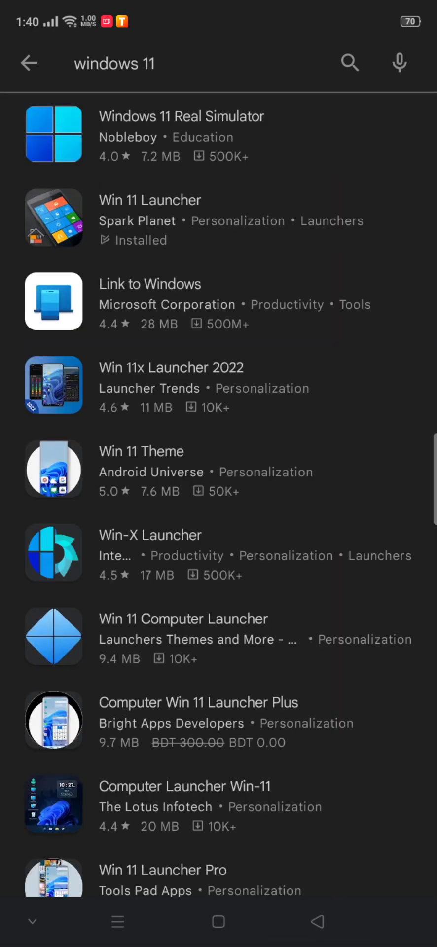
left_click(262, 422)
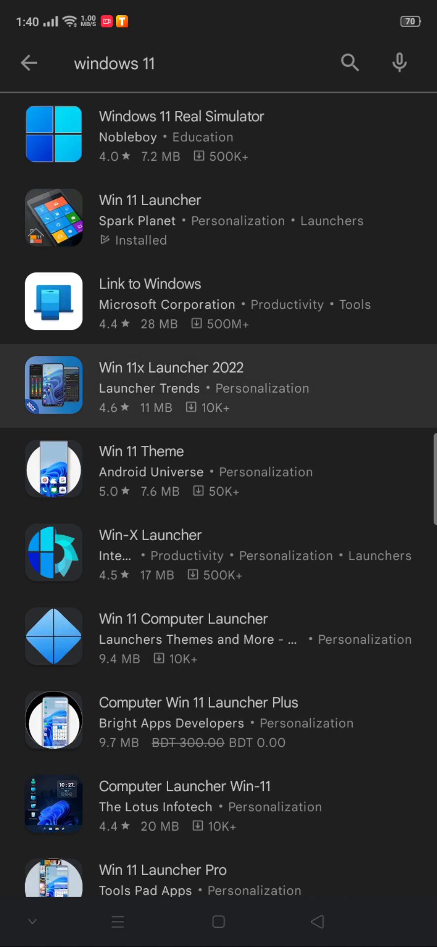
Swipe through Win 11x Launcher 2022 screenshots, then view another app's media-player screenshot.
left_click(171, 384)
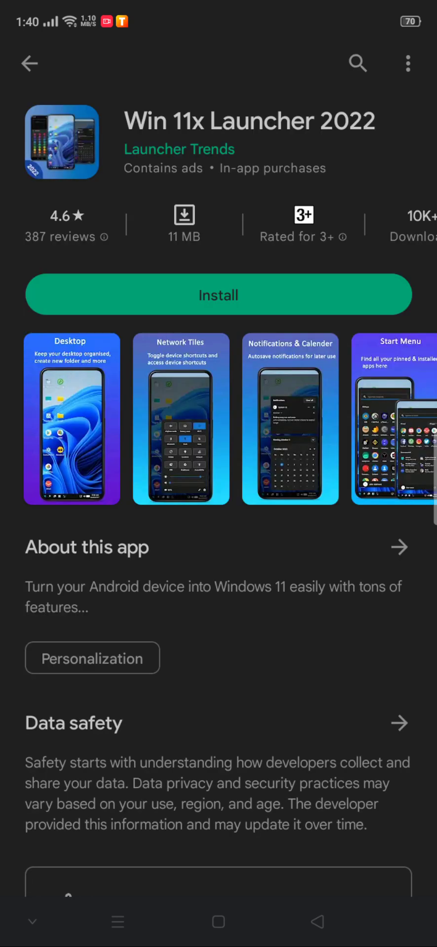
left_click(180, 419)
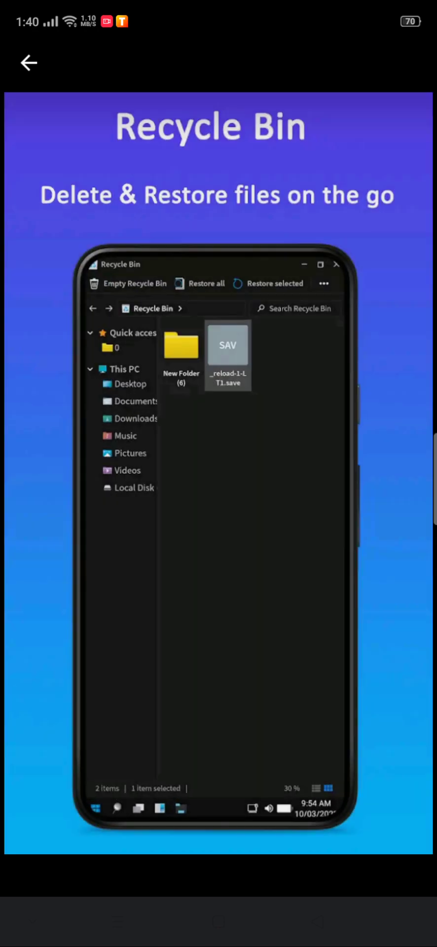
scroll("left", 3)
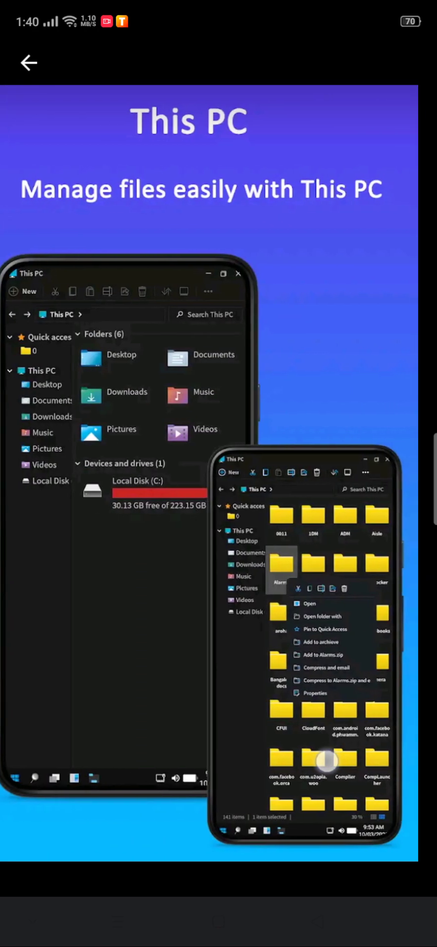
scroll("left", 3)
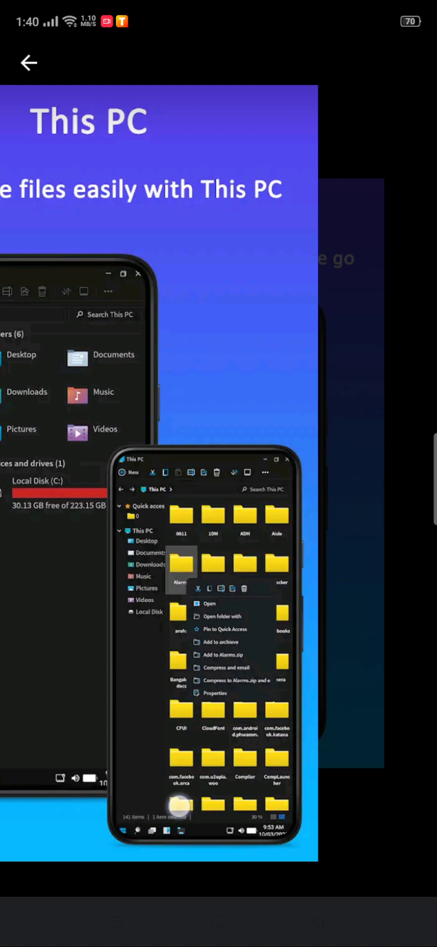
left_click(28, 62)
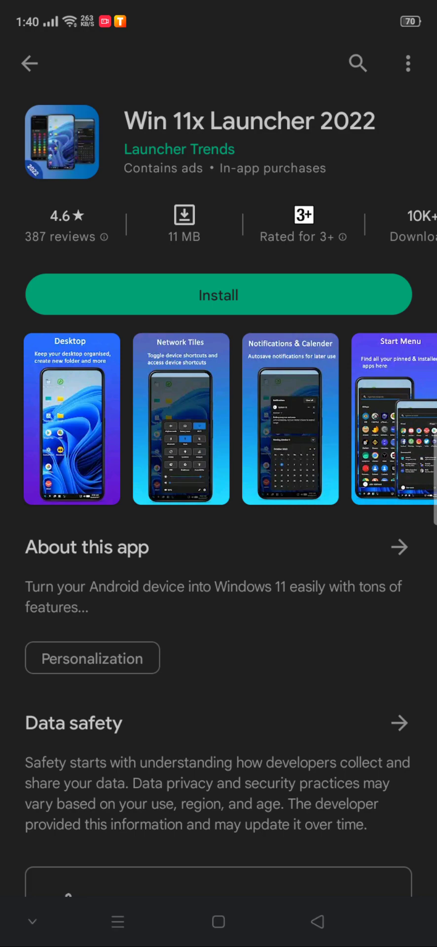
left_click(358, 63)
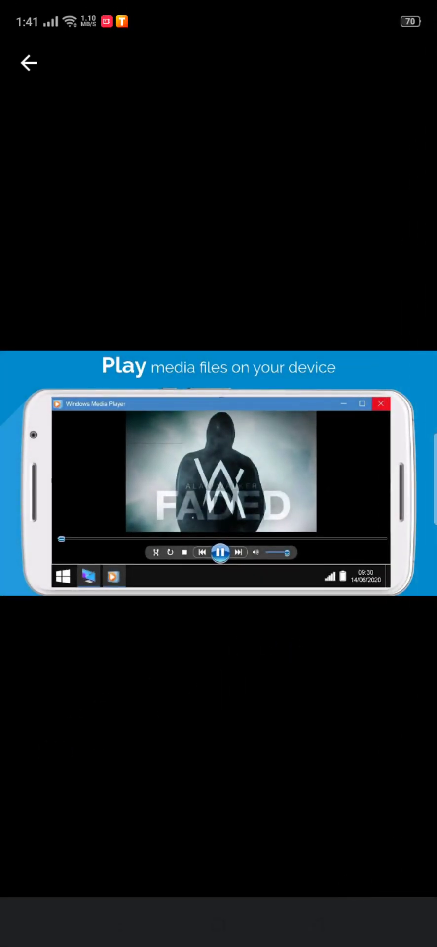
Back out to the 'windows 8' results and clear the search box.
scroll("down", 3)
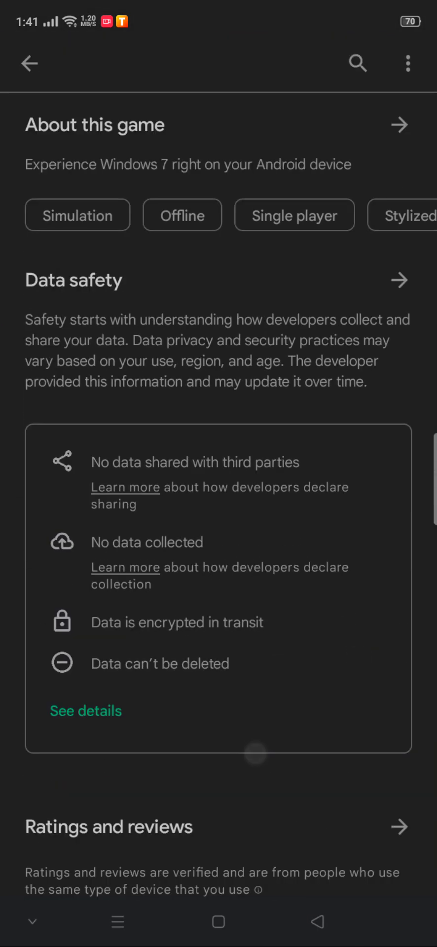
scroll("down", 3)
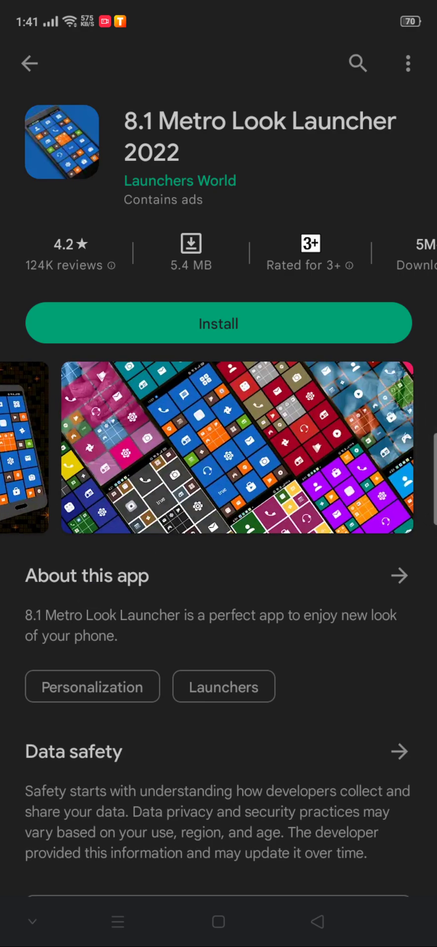
left_click(28, 62)
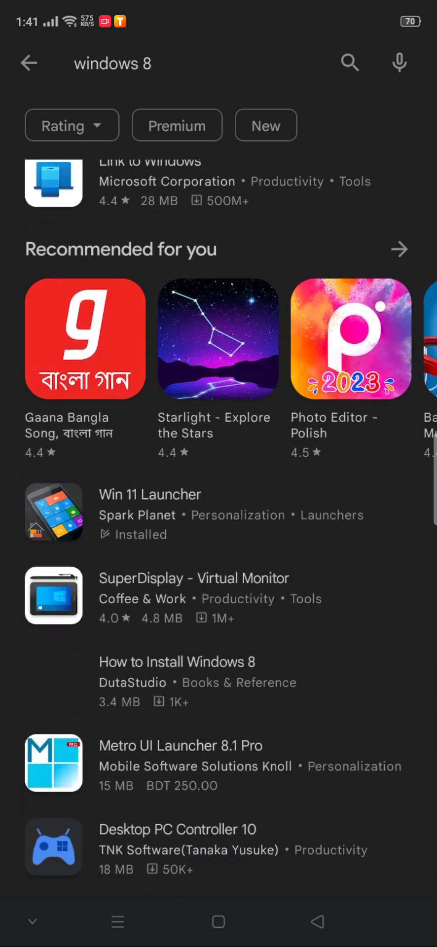
scroll("down", 3)
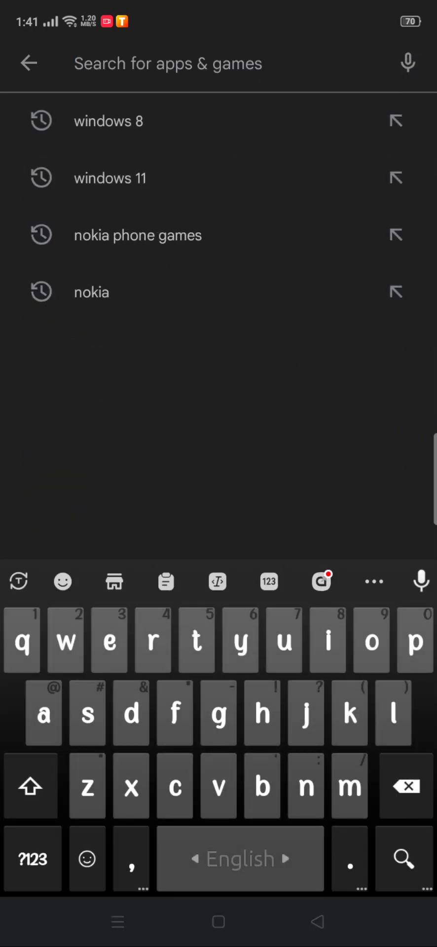
Search 'new operating system', check the Operating System - OS page, then scroll the results.
type("new")
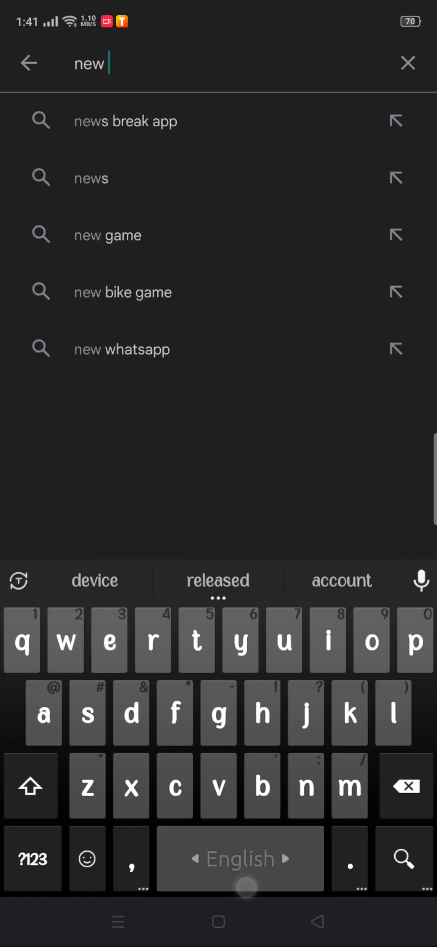
type("operat")
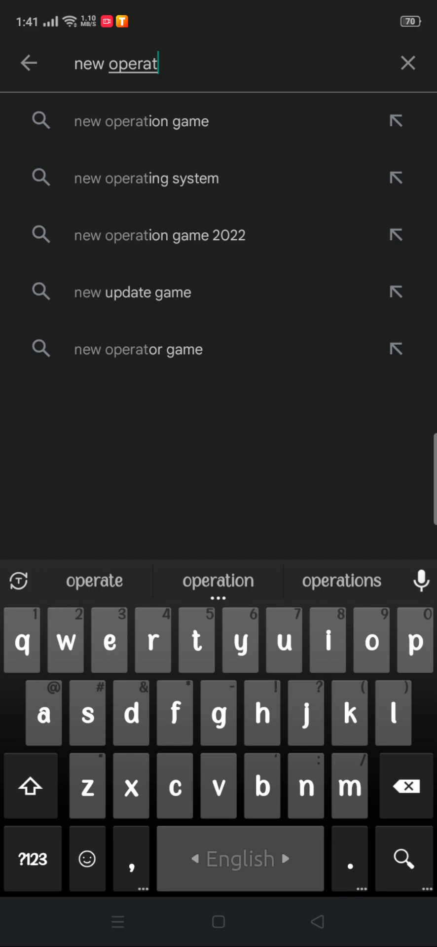
left_click(146, 178)
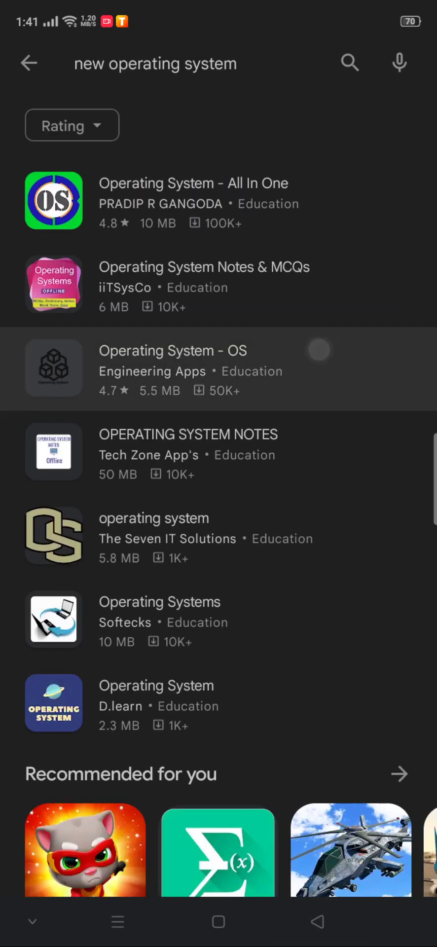
left_click(173, 367)
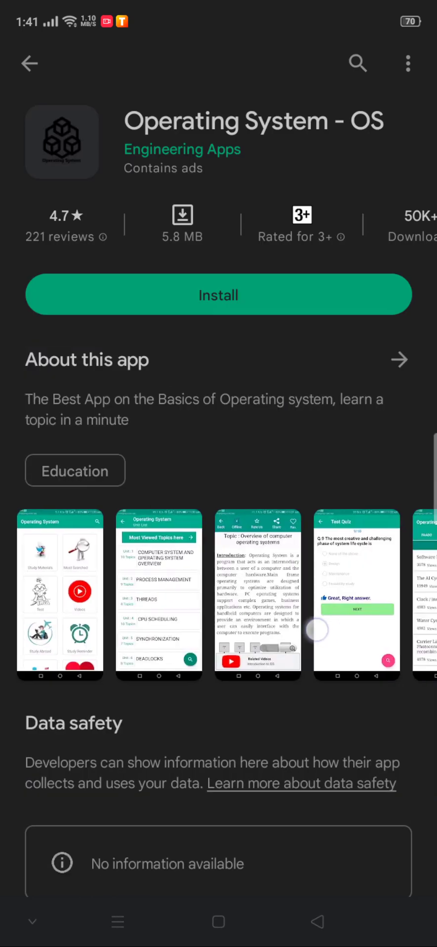
left_click(29, 63)
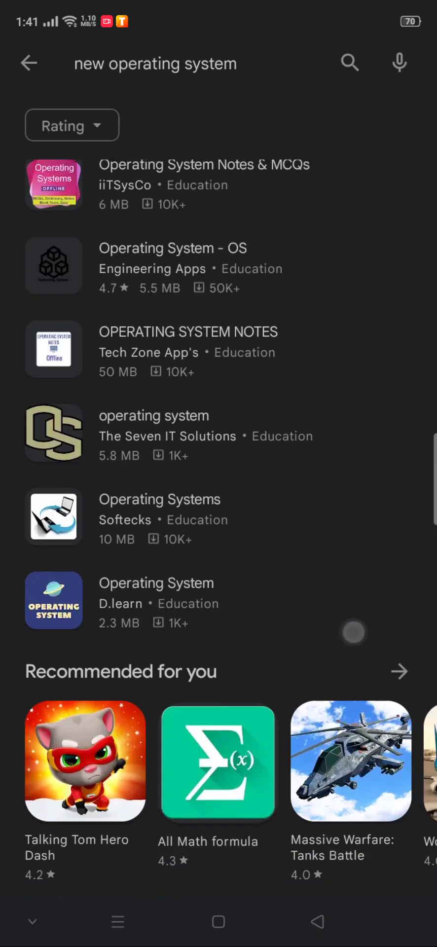
scroll("down", 3)
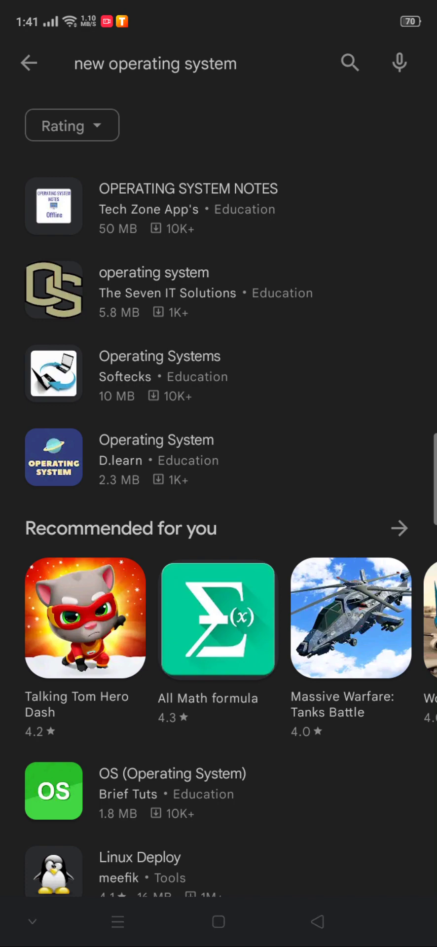